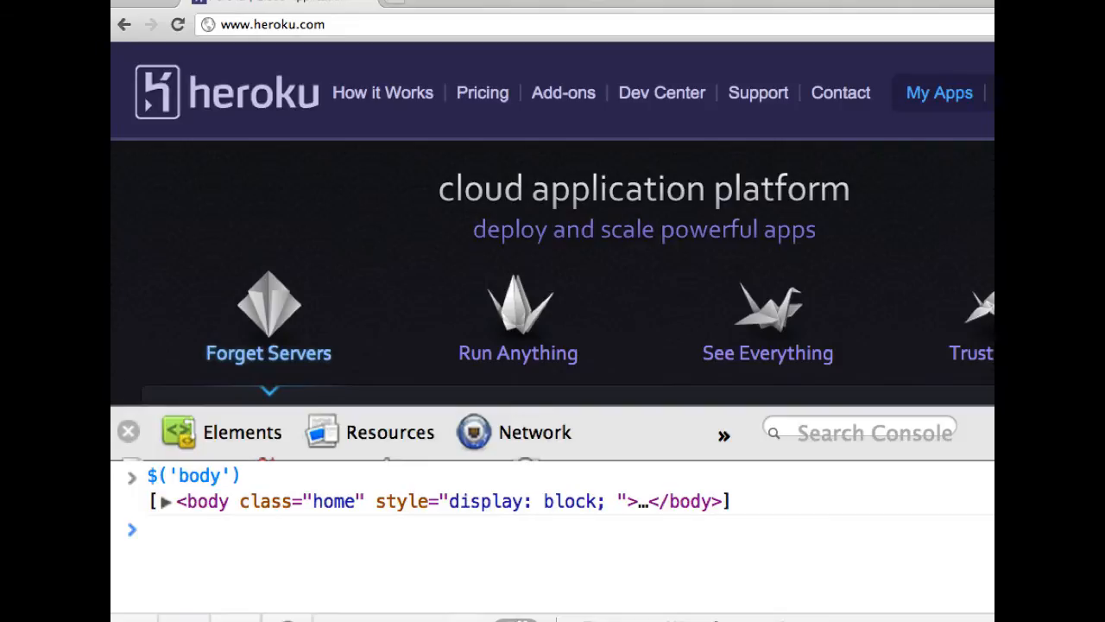
Step: Inspect the Heroku page heading via the context menu, opening DevTools on the Elements panel
click(128, 430)
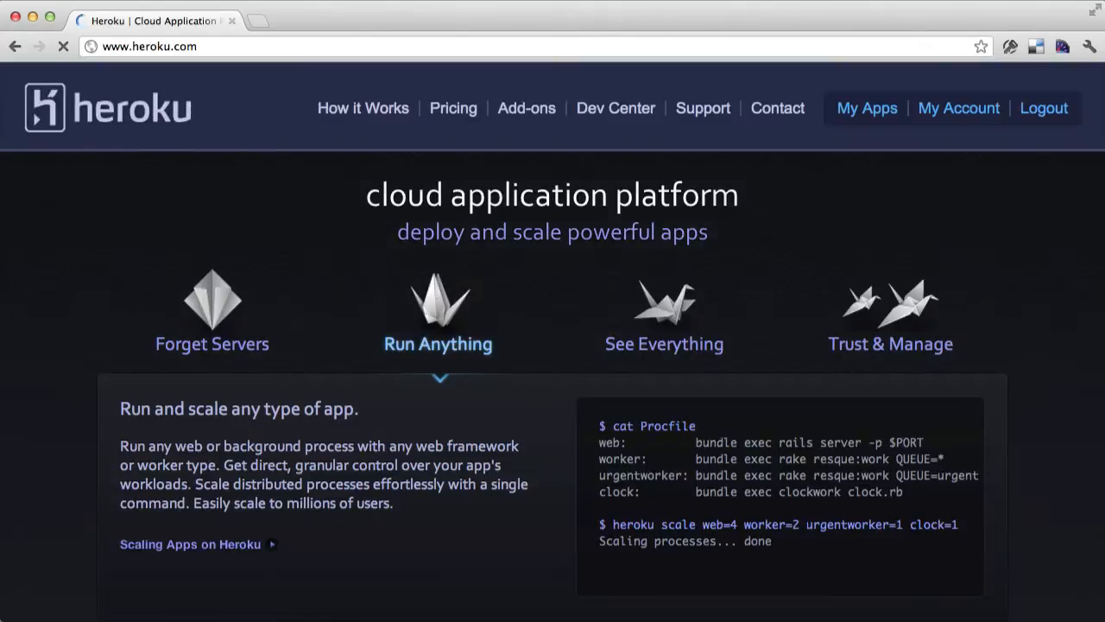
right_click(273, 193)
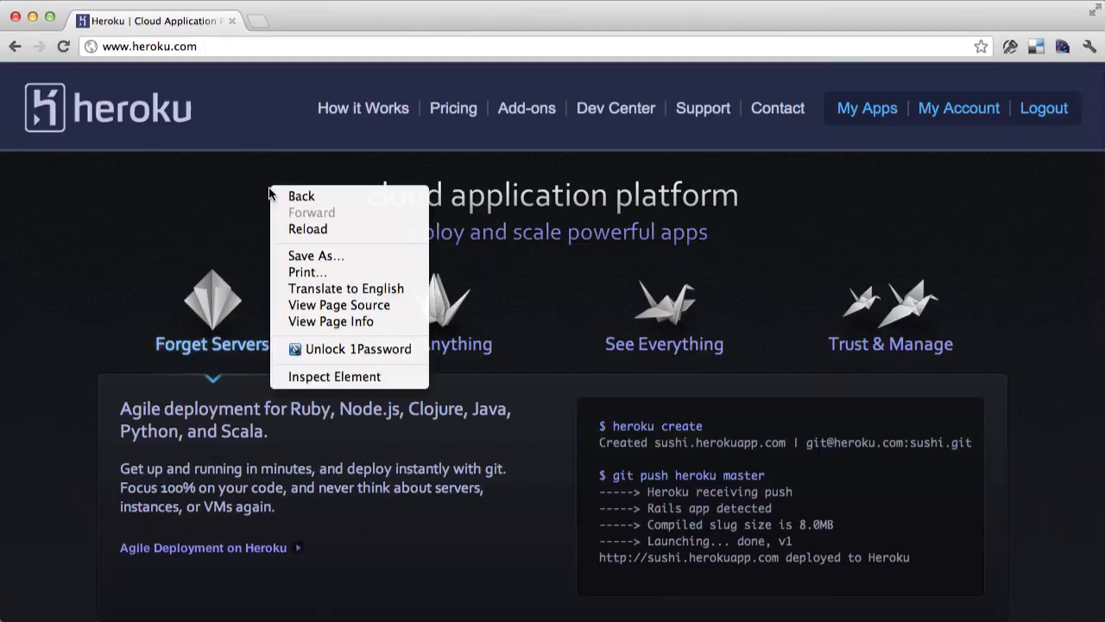
mouse_move(333, 376)
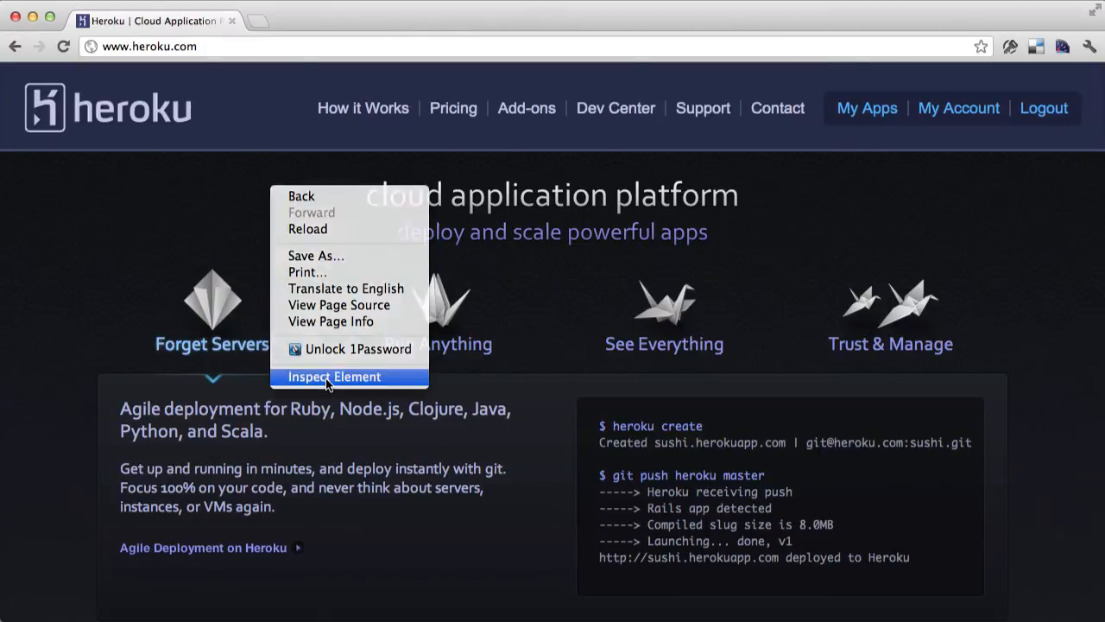
click(335, 377)
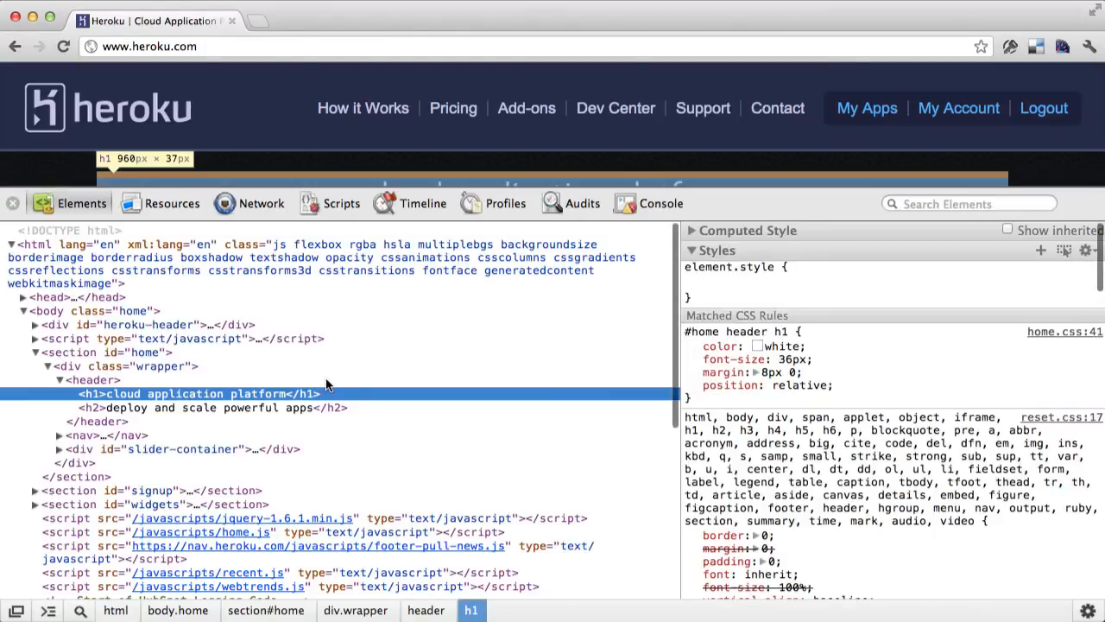
Step: Evaluate 1+1 in the Console to get 2, glance at Elements, and return to Console
click(660, 204)
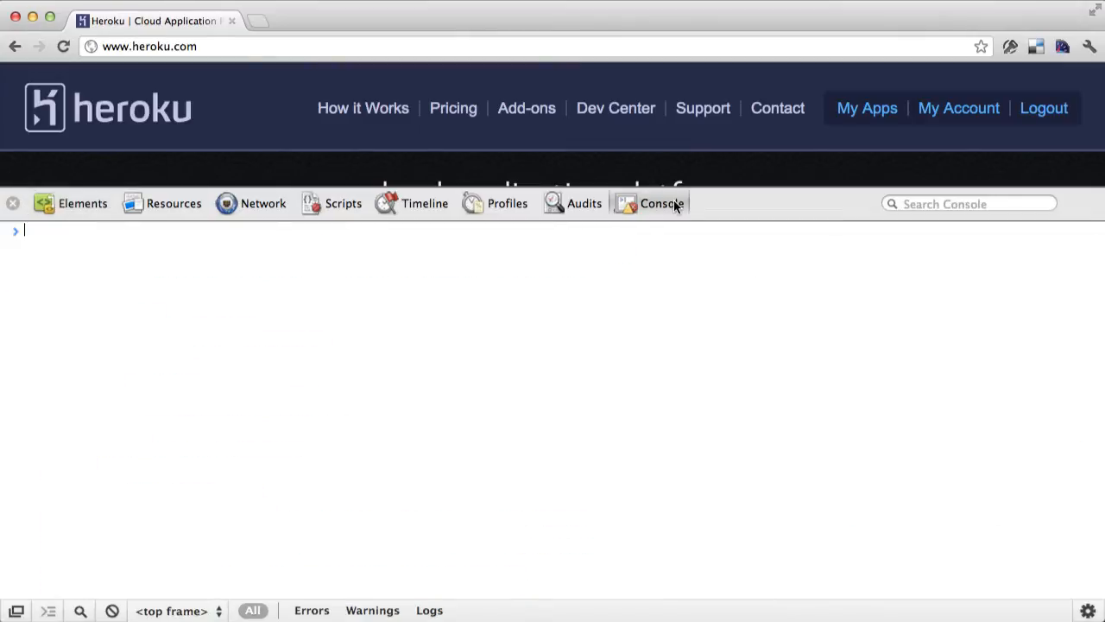
mouse_move(712, 290)
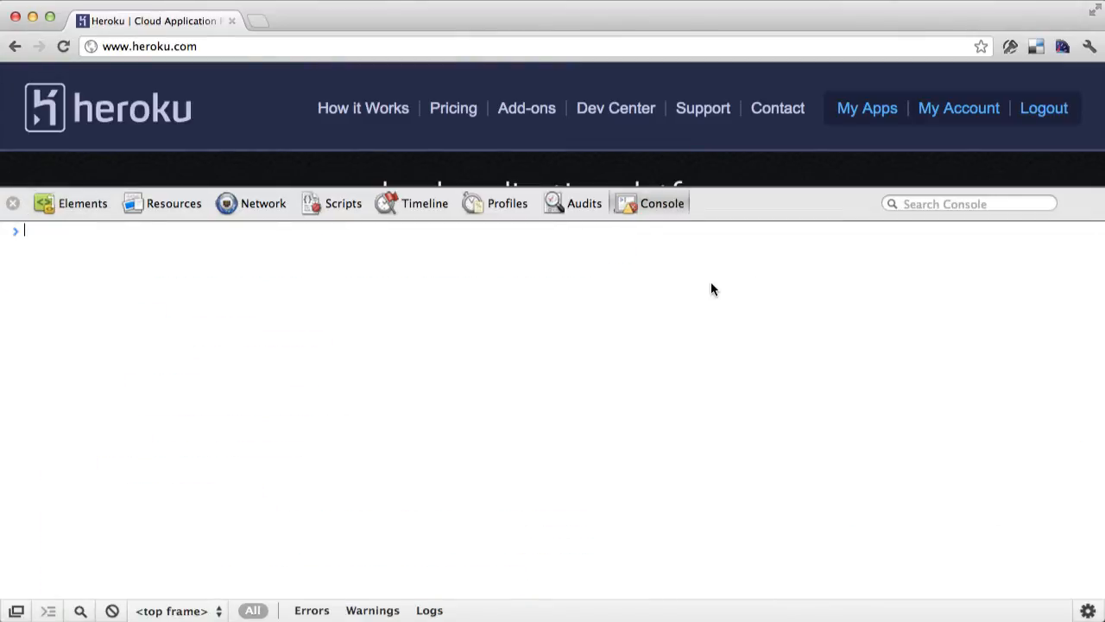
mouse_move(770, 269)
text(1+1)
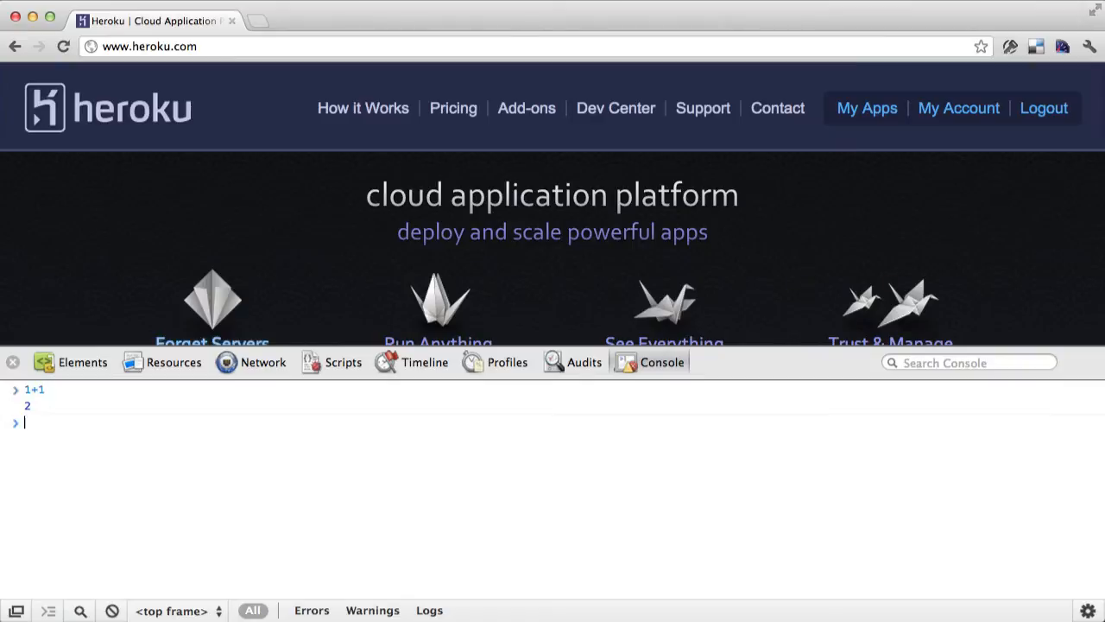
mouse_move(270, 437)
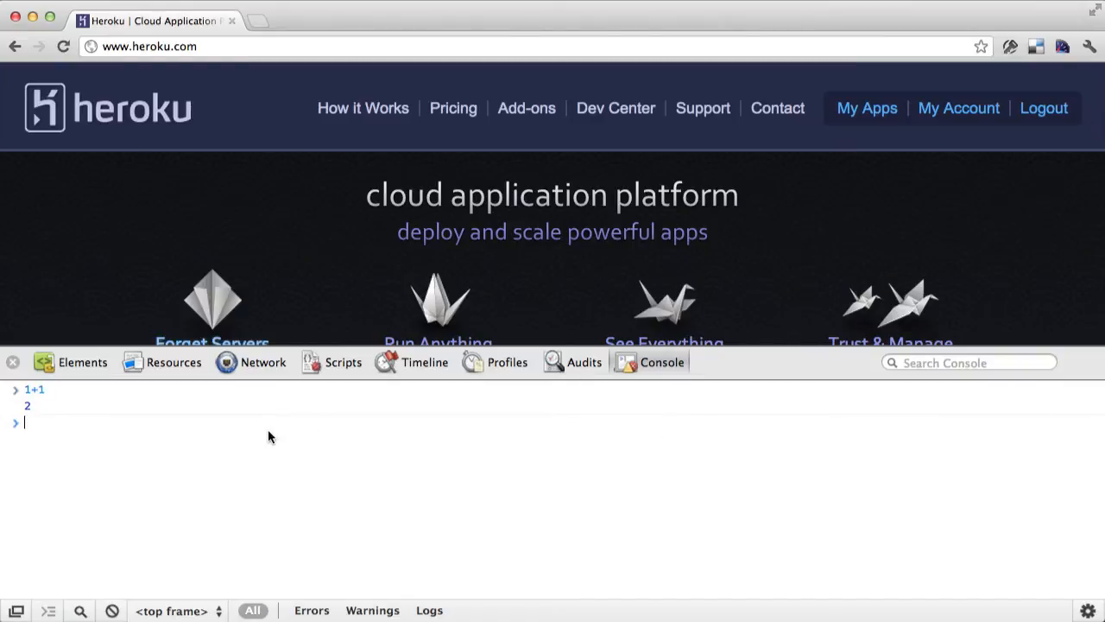
mouse_move(145, 391)
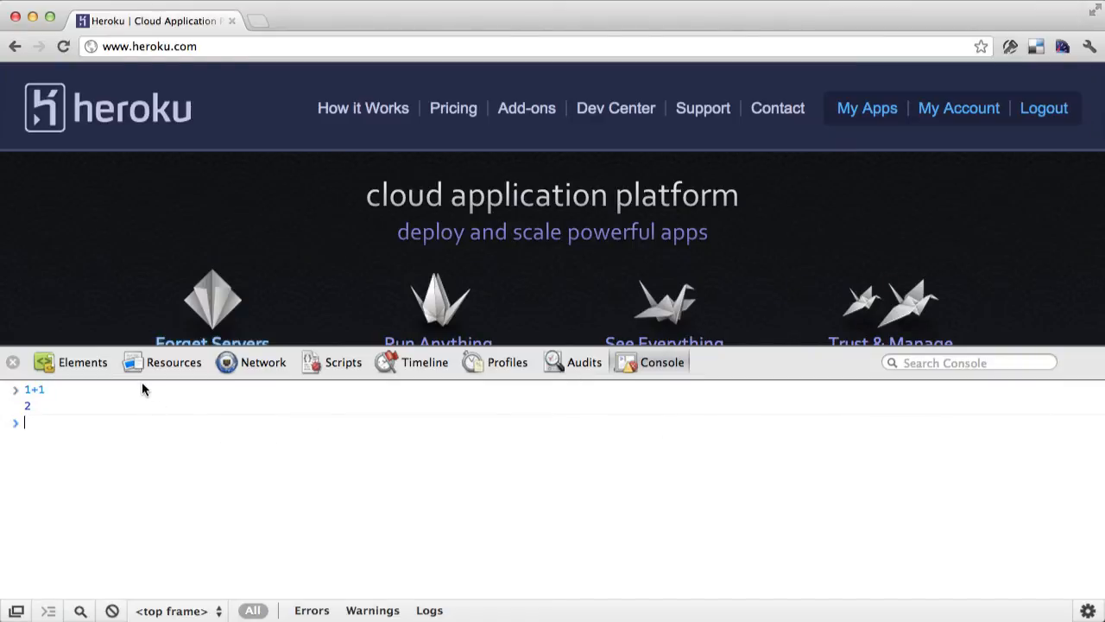
click(83, 362)
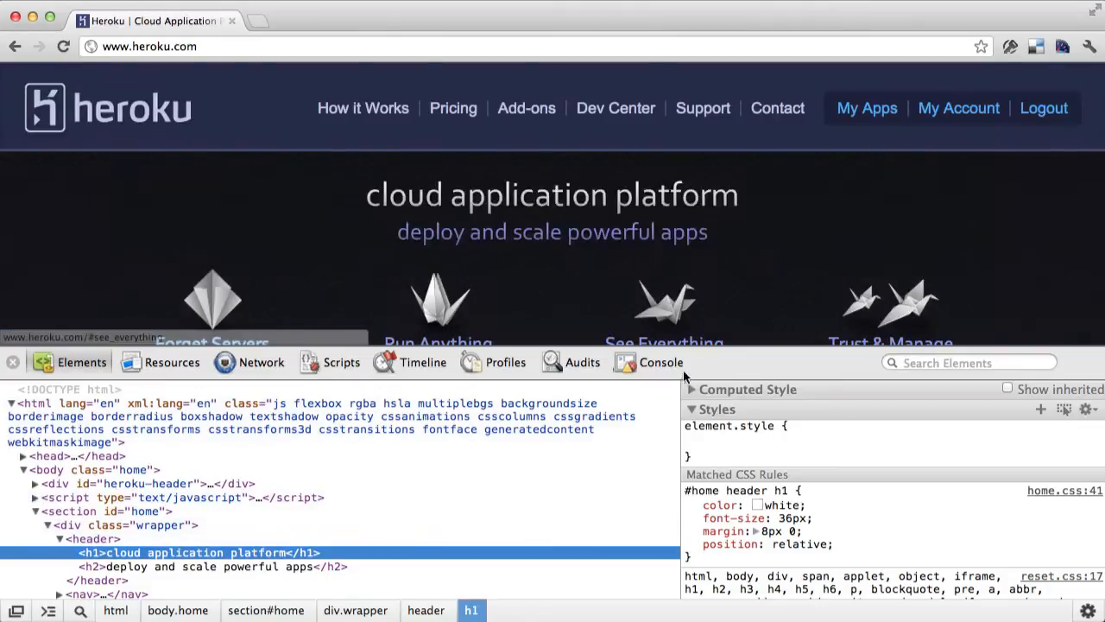
click(661, 363)
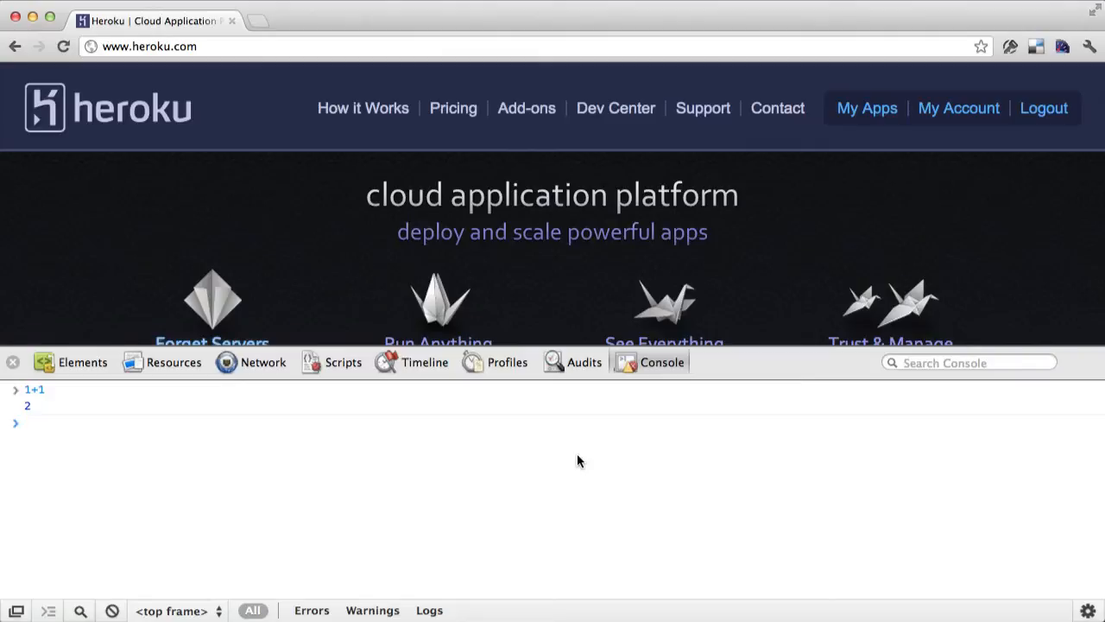
Step: Evaluate $ and $() in the console, then enter $('body') without running it
text($()
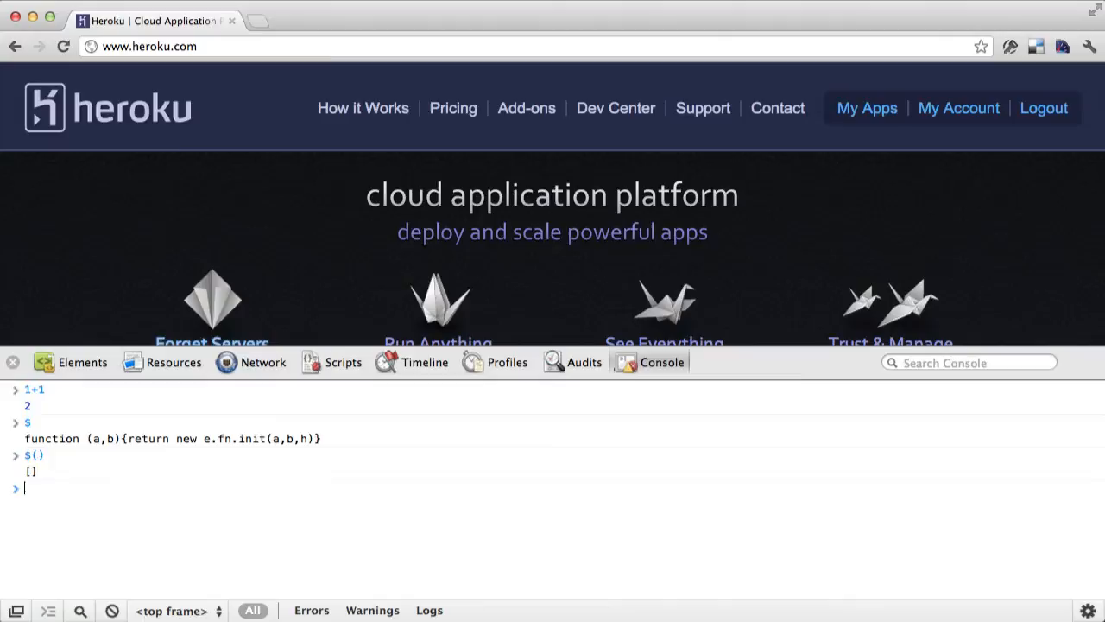
mouse_move(48, 442)
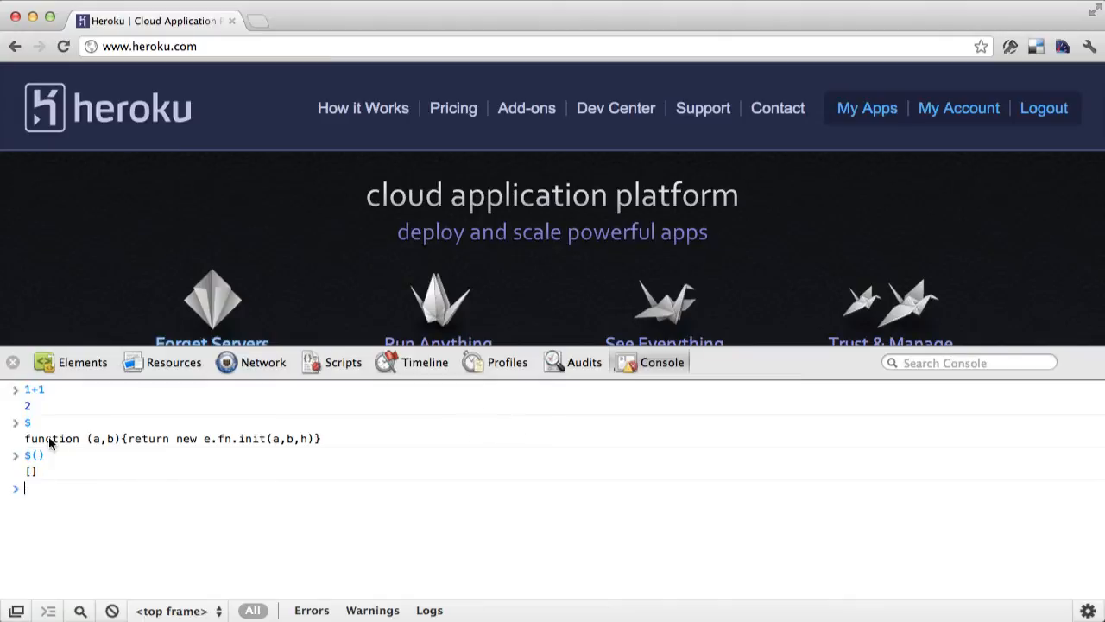
mouse_move(159, 539)
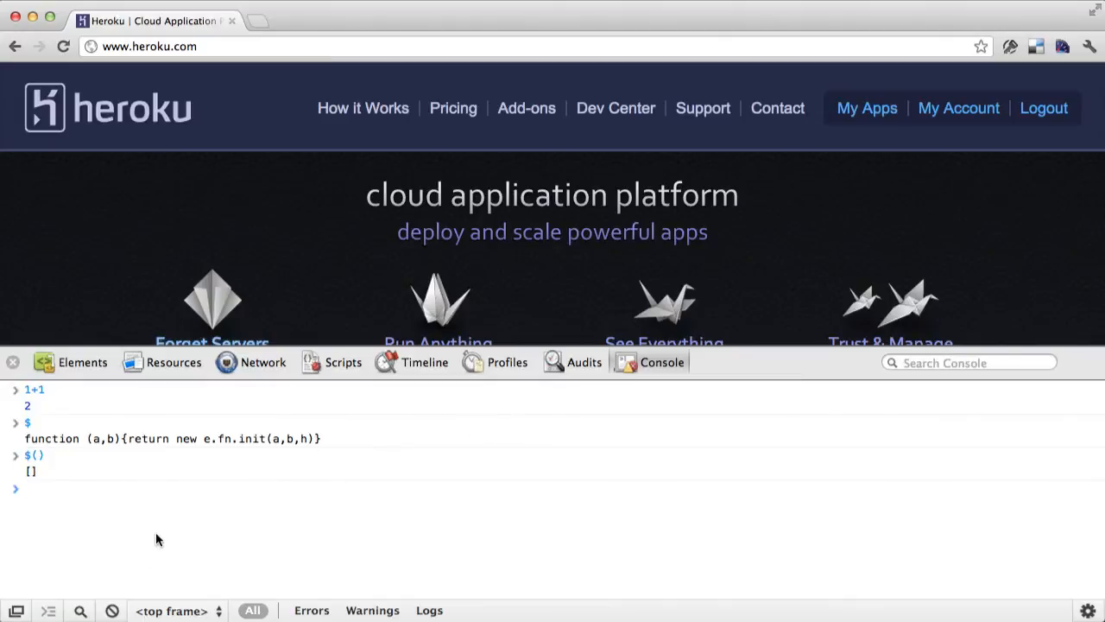
text($(''))
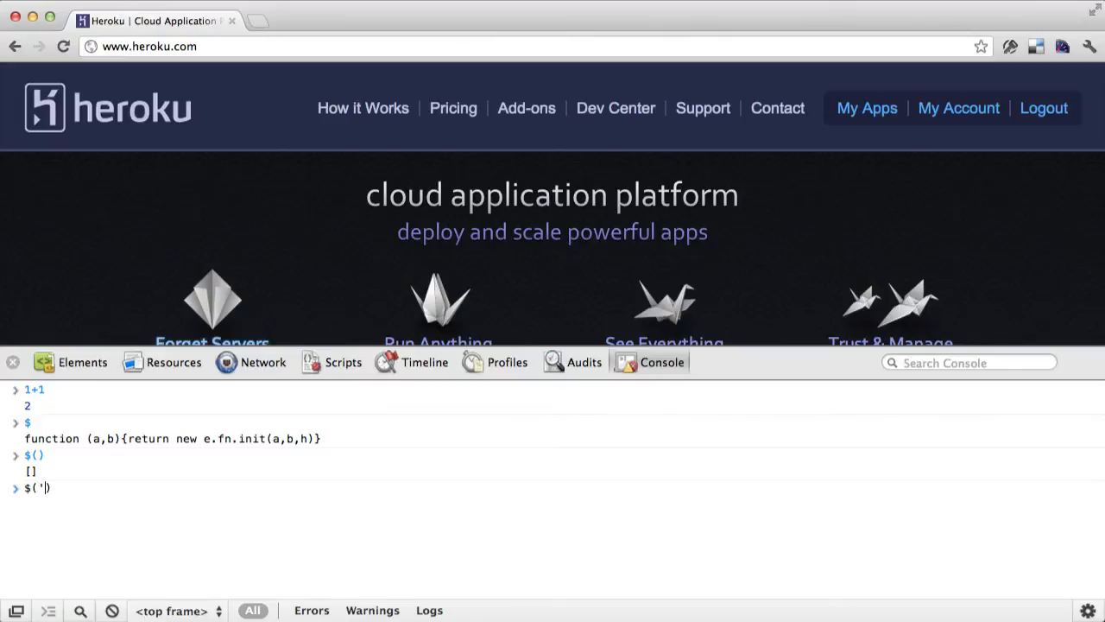
text(')
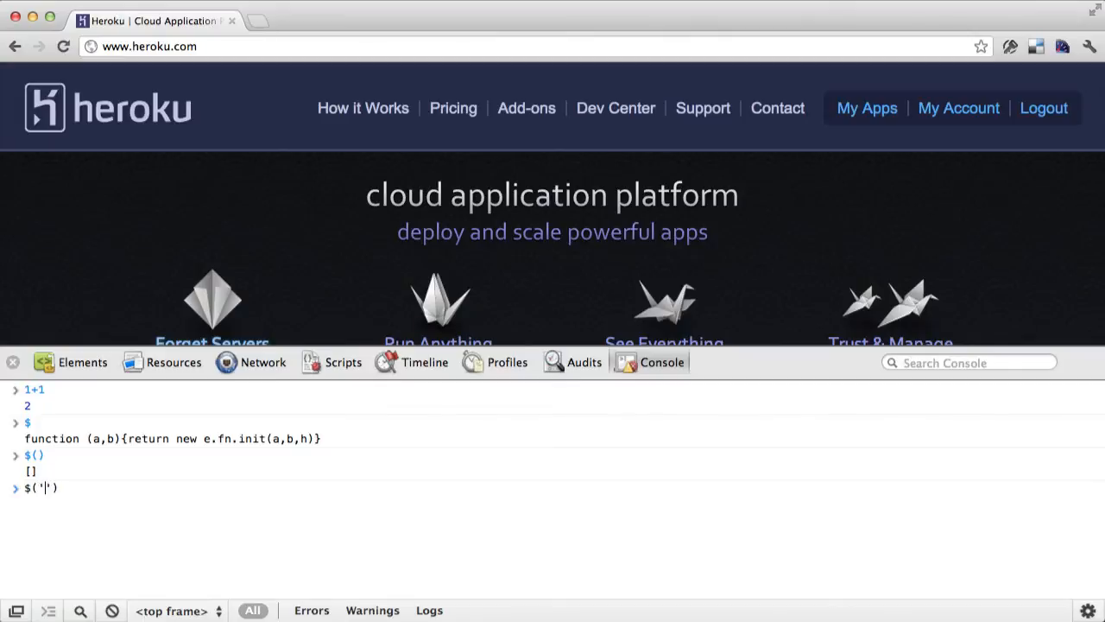
text(bo)
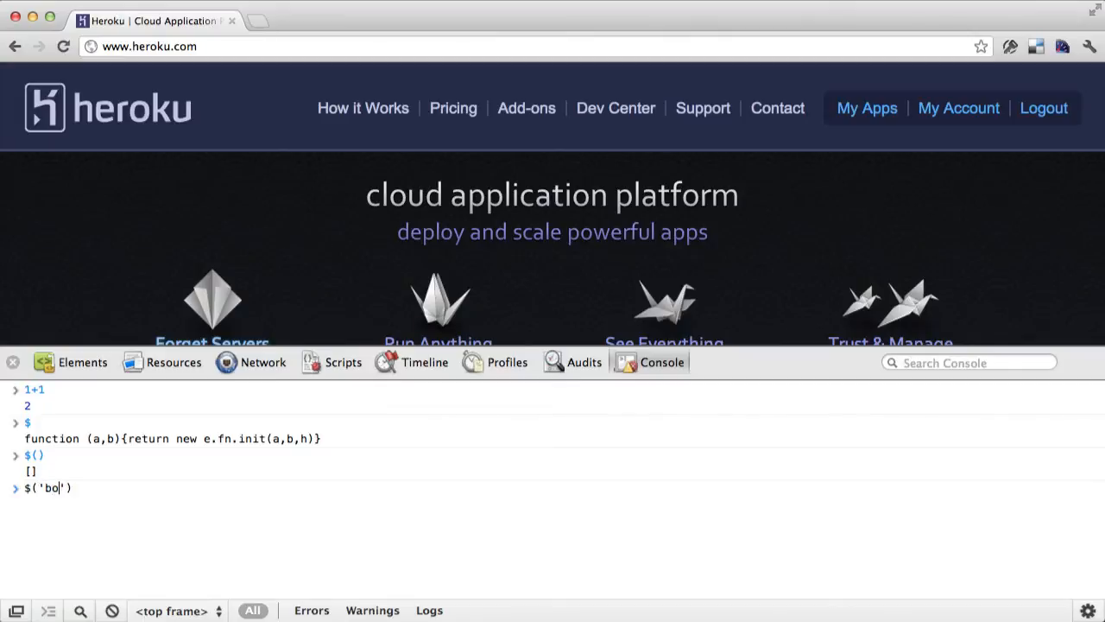
text(dy)
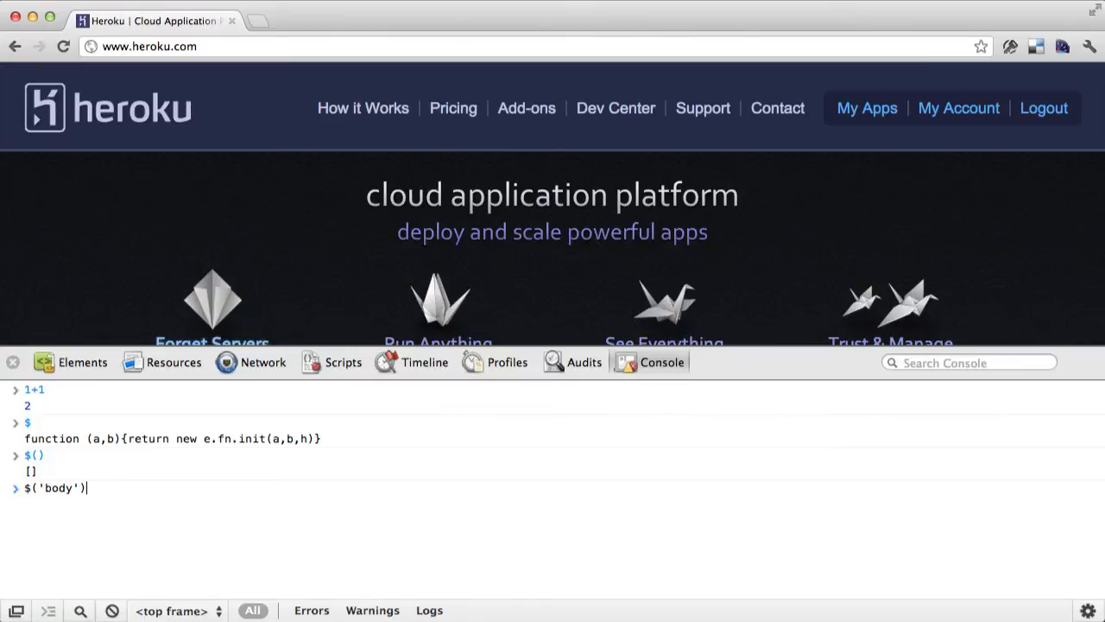
Step: Run $('body'), expand and collapse the returned body element, and recall the command
key(Return)
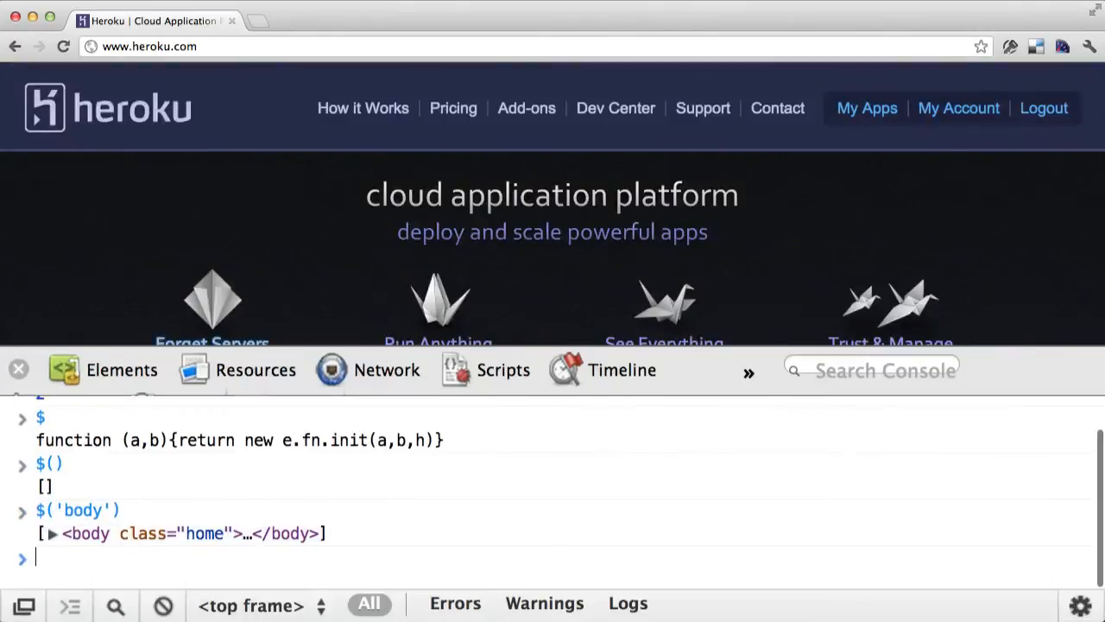
mouse_move(154, 553)
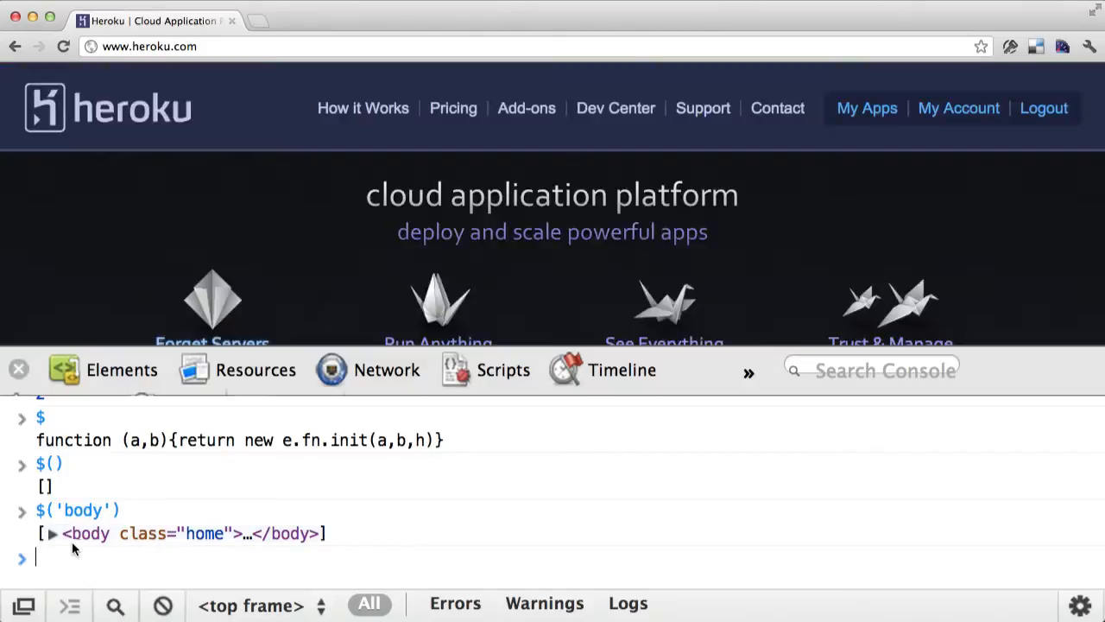
click(53, 532)
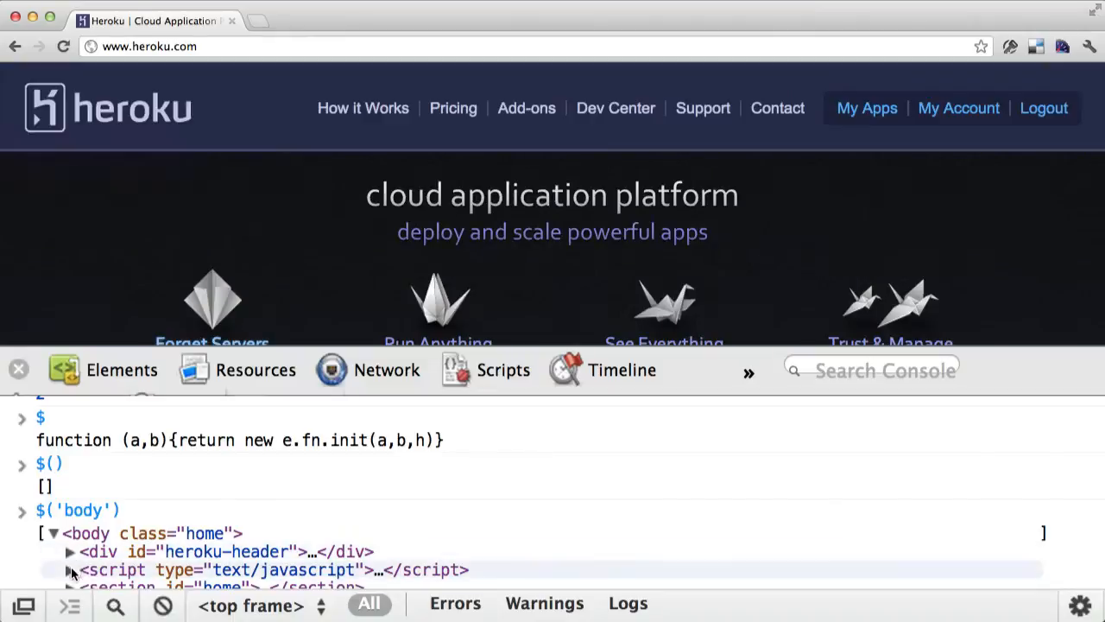
click(51, 532)
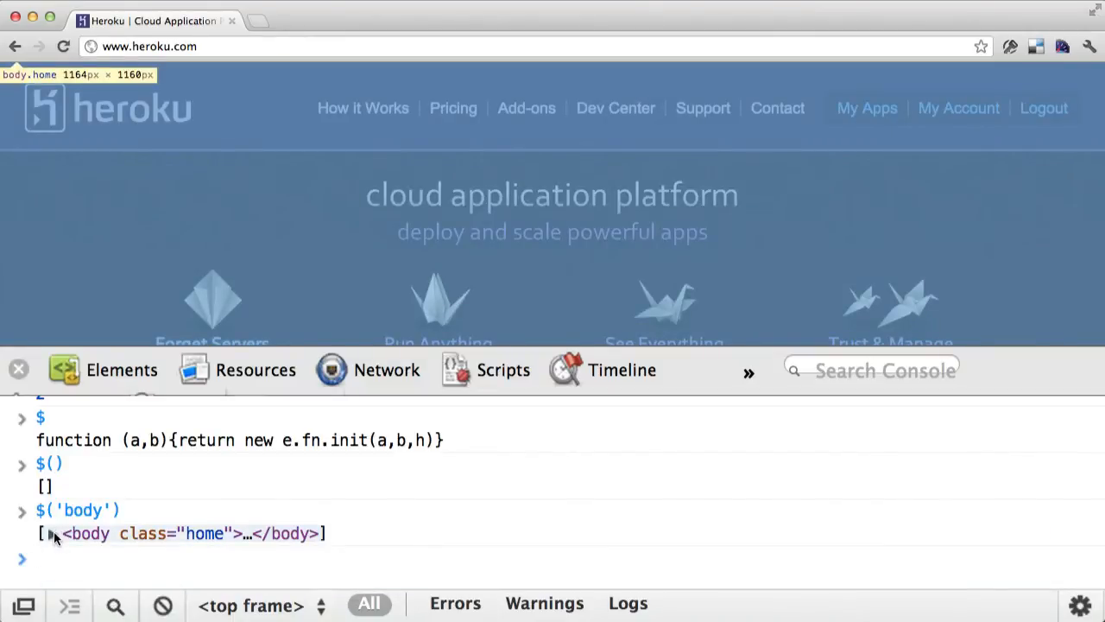
mouse_move(85, 568)
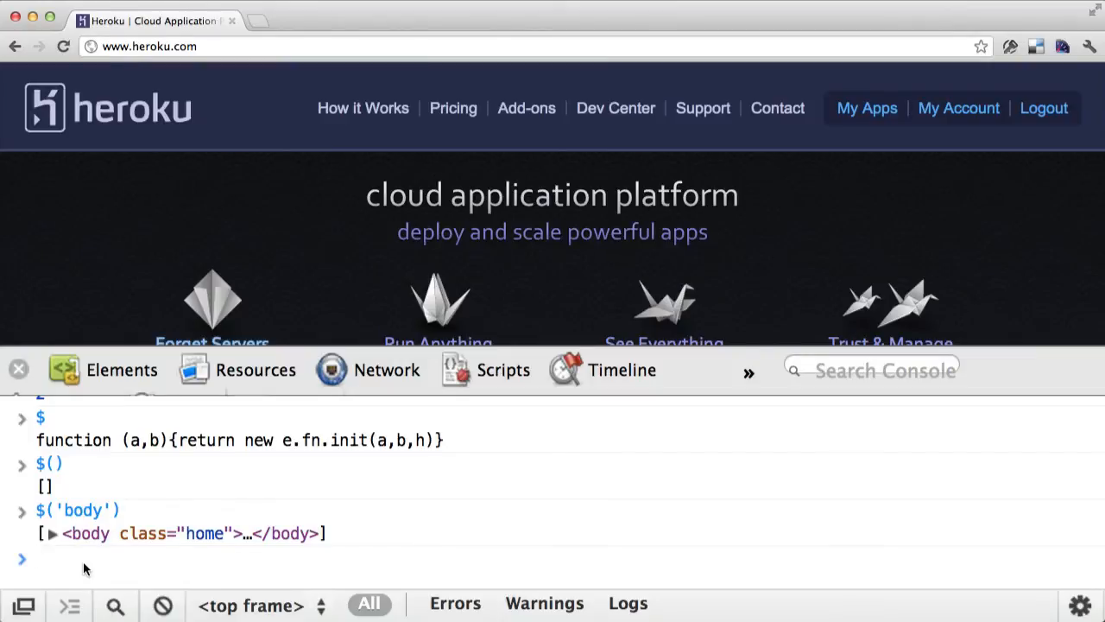
key(Return)
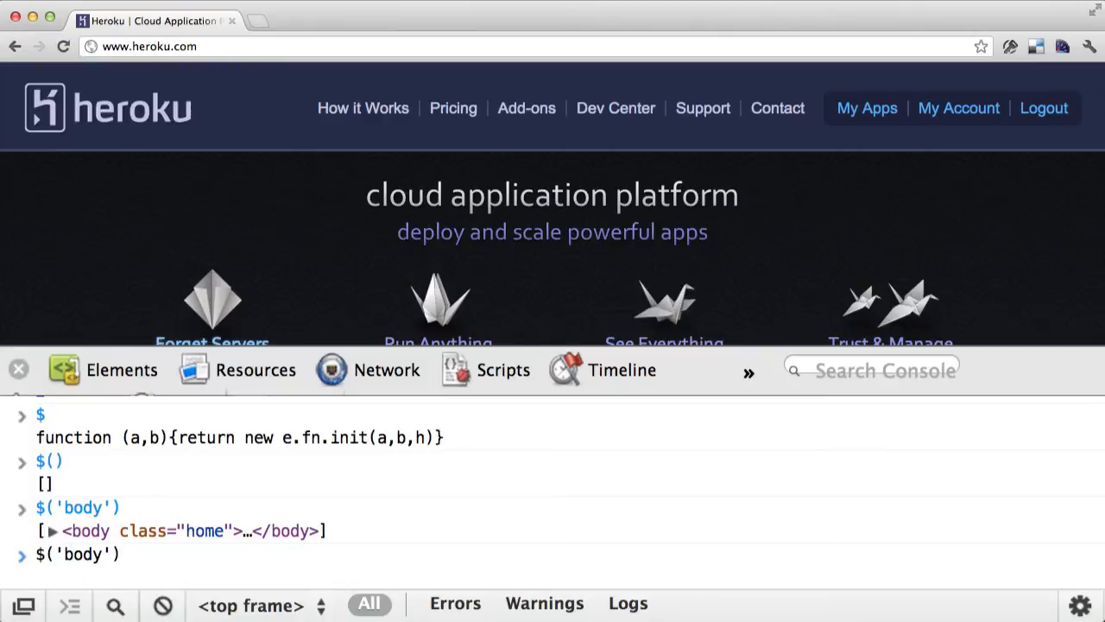
Step: Run $('body').hide() so the Heroku page goes blank with display: none
text(.)
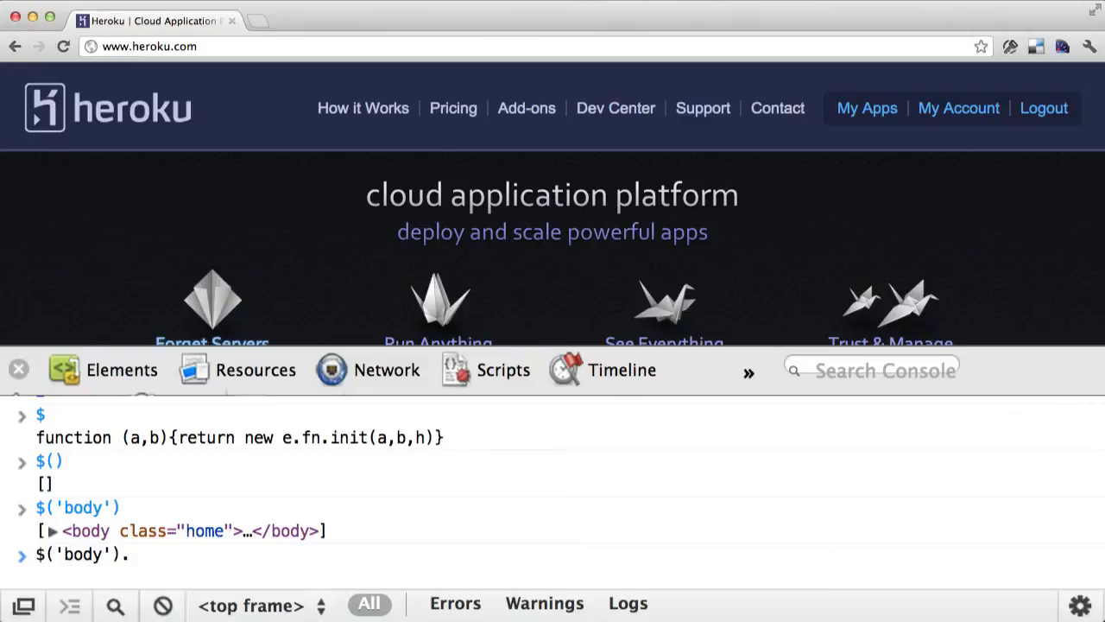
text(hide)
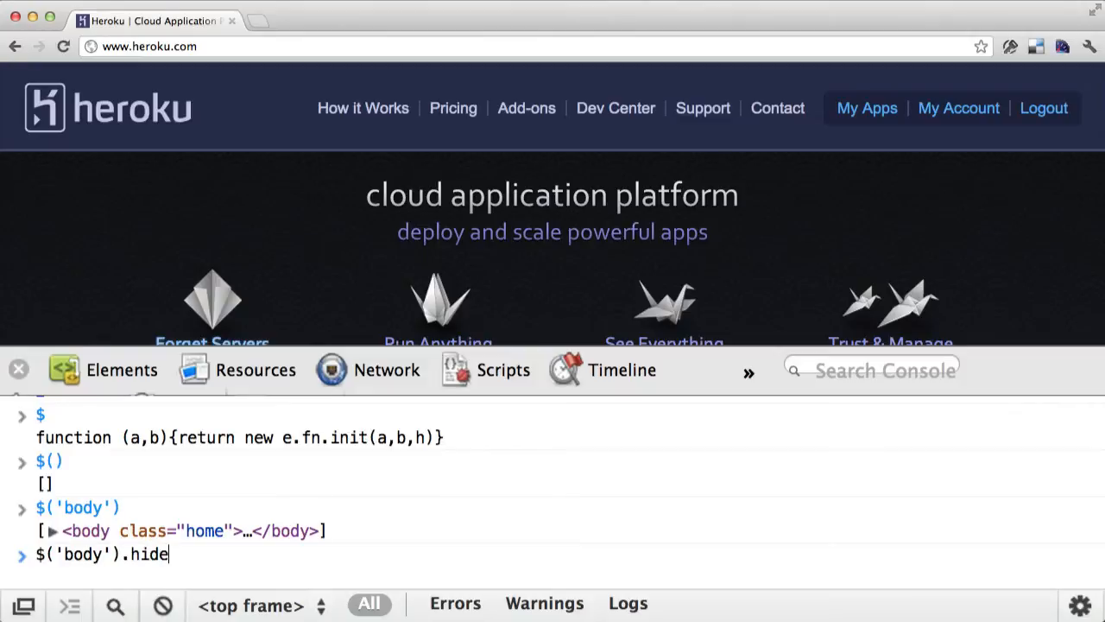
text(())
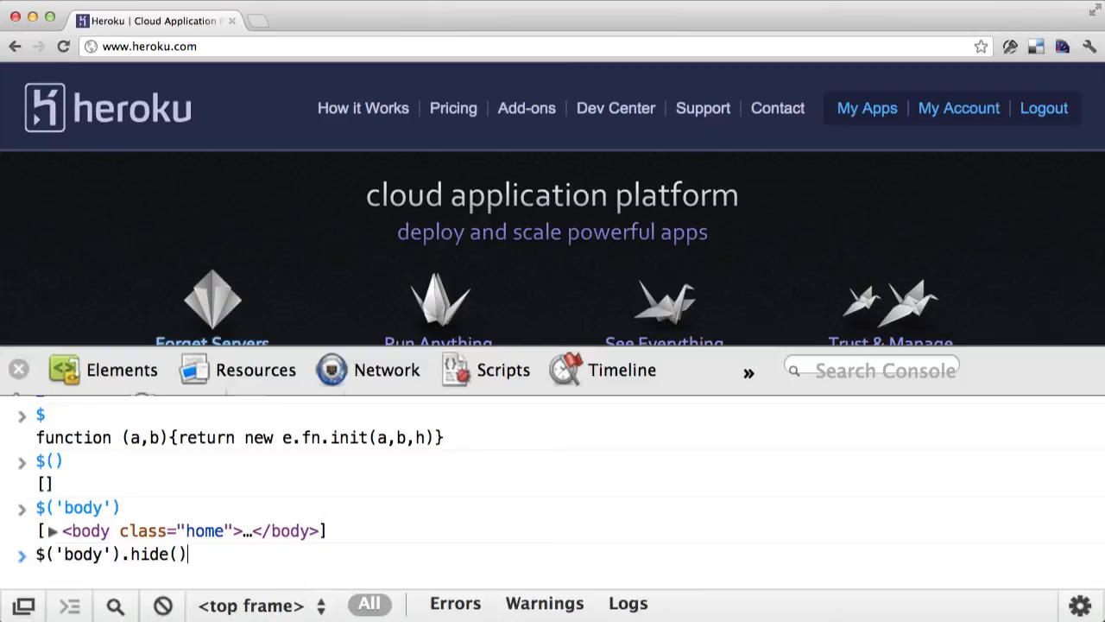
text(1)
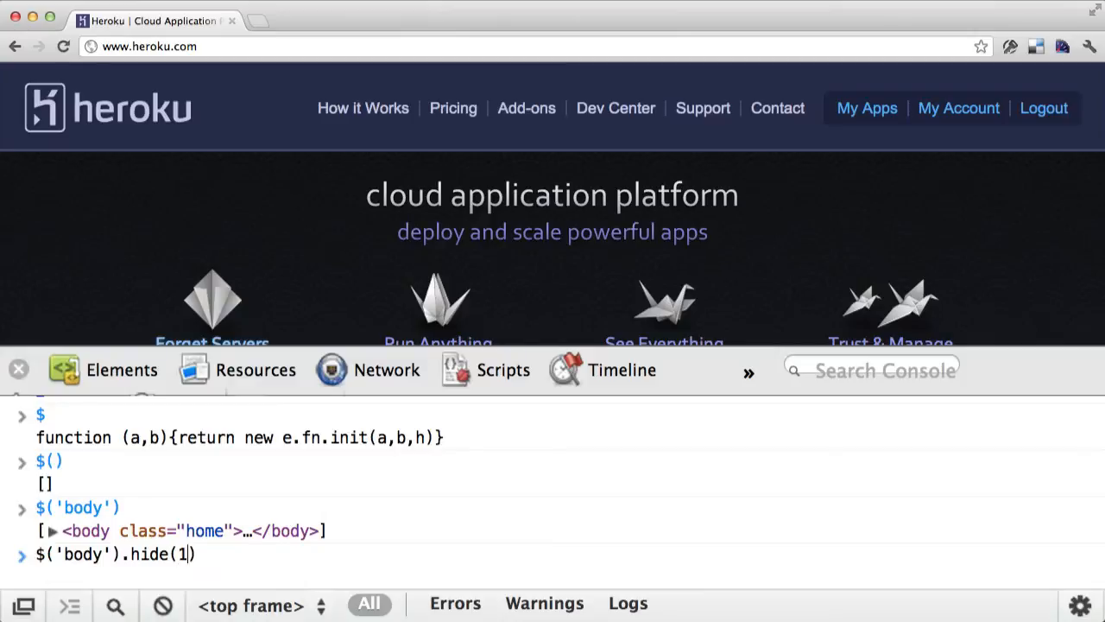
key(Backspace)
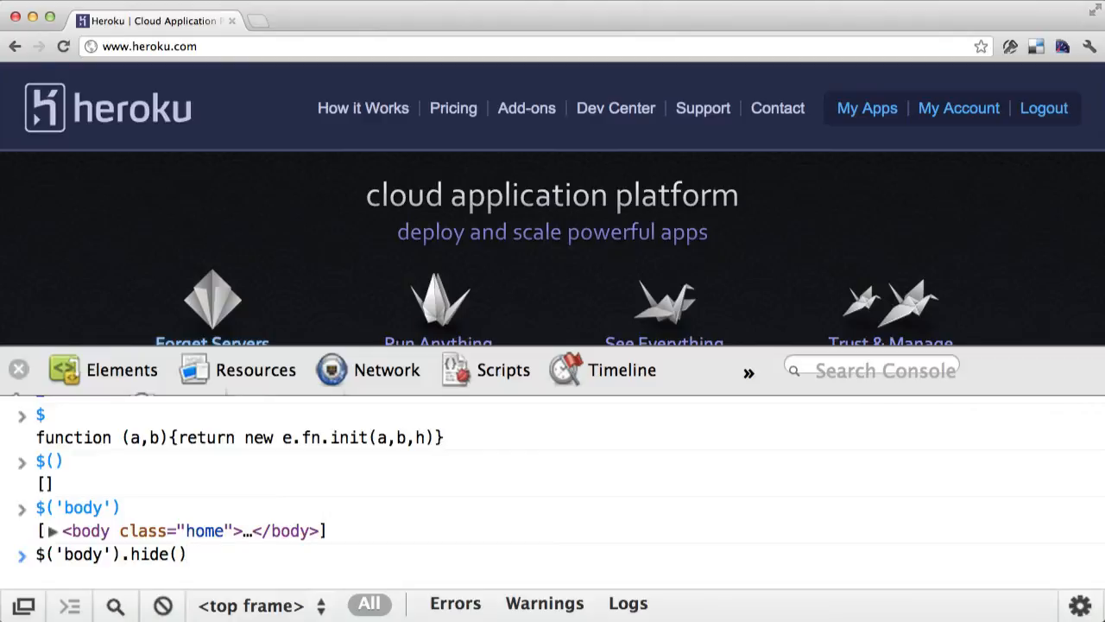
key(Return)
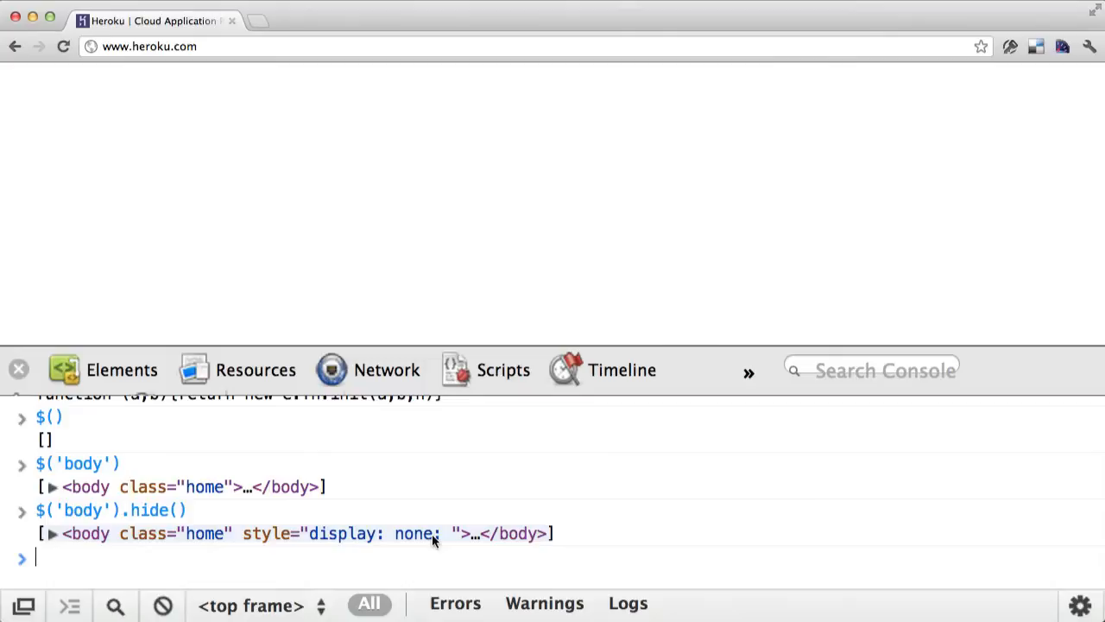
mouse_move(344, 574)
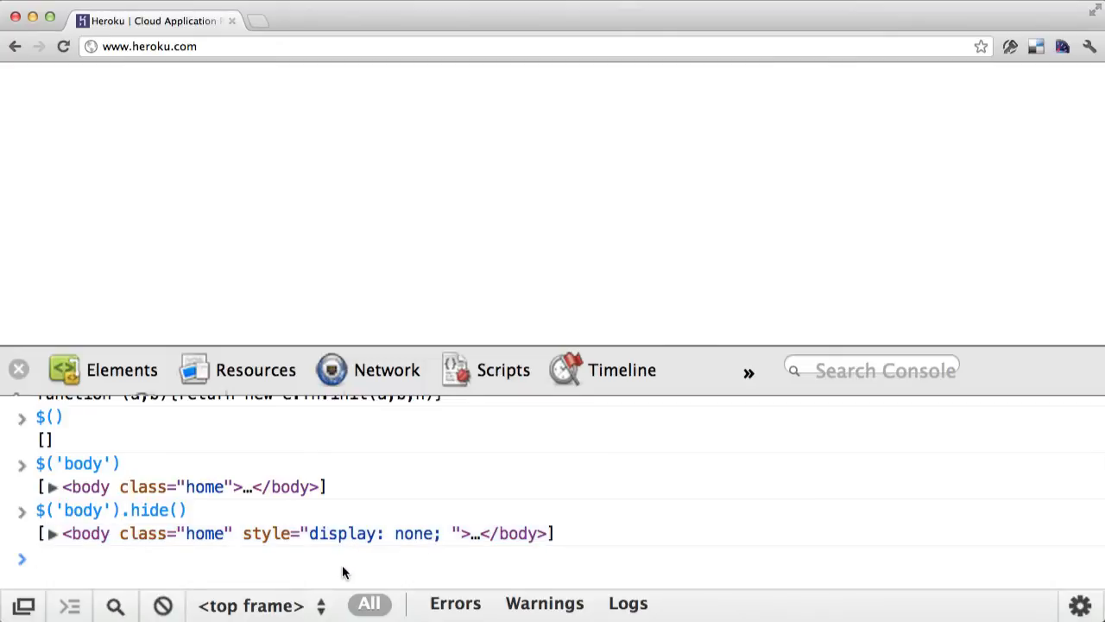
Step: Recall $('body').hide() and begin editing it toward a show command
text($('body').hide())
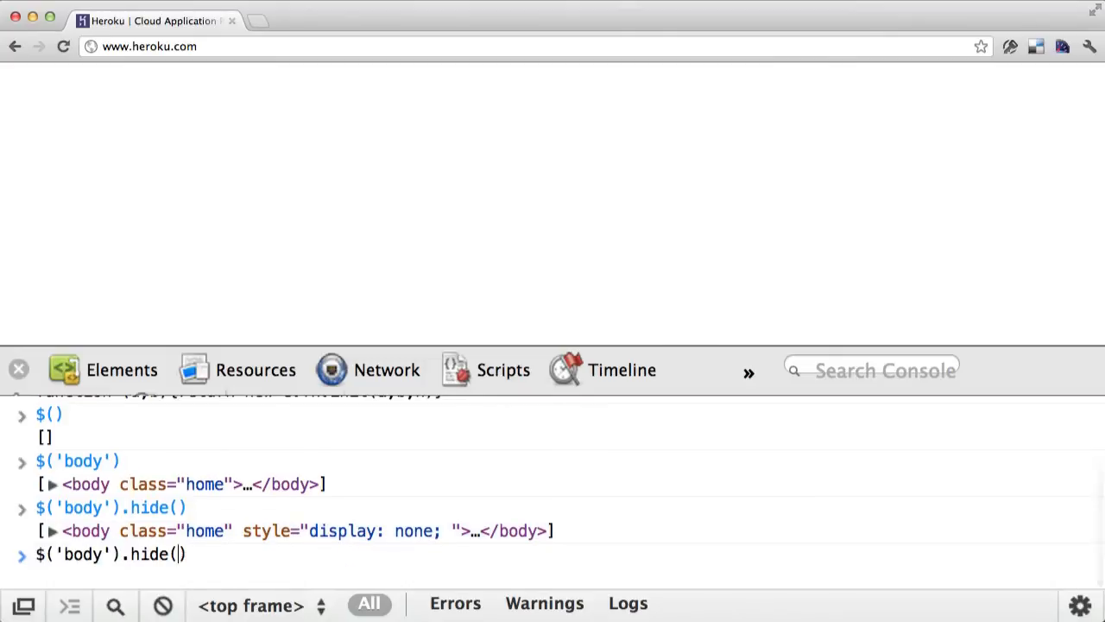
text(s)
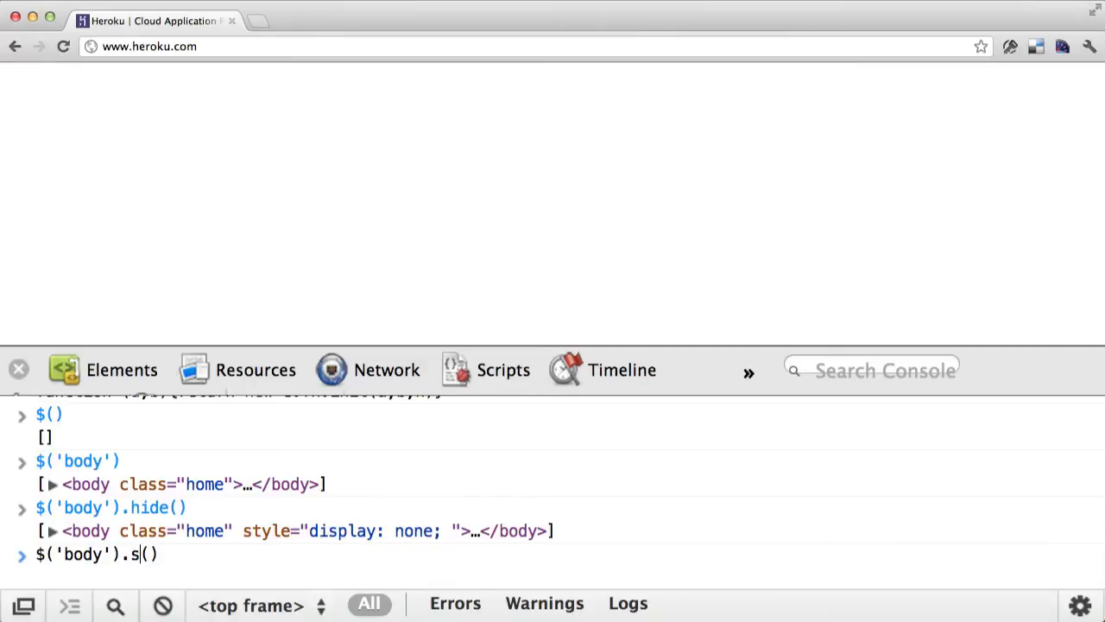